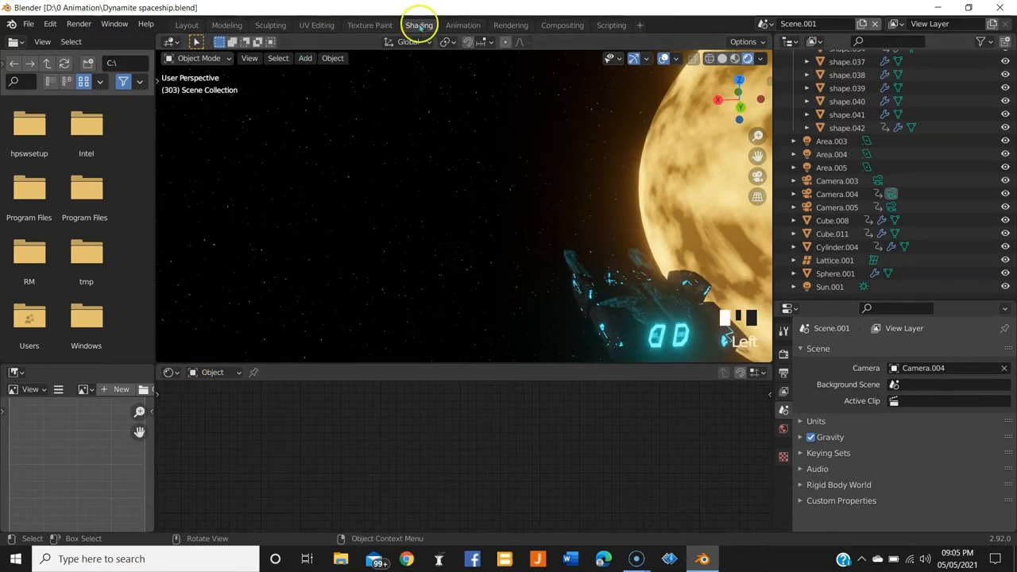
- Show the World shader node tree in the Shading workspace instead of the object's
{"action": "left_click", "coordinate": [213, 372]}
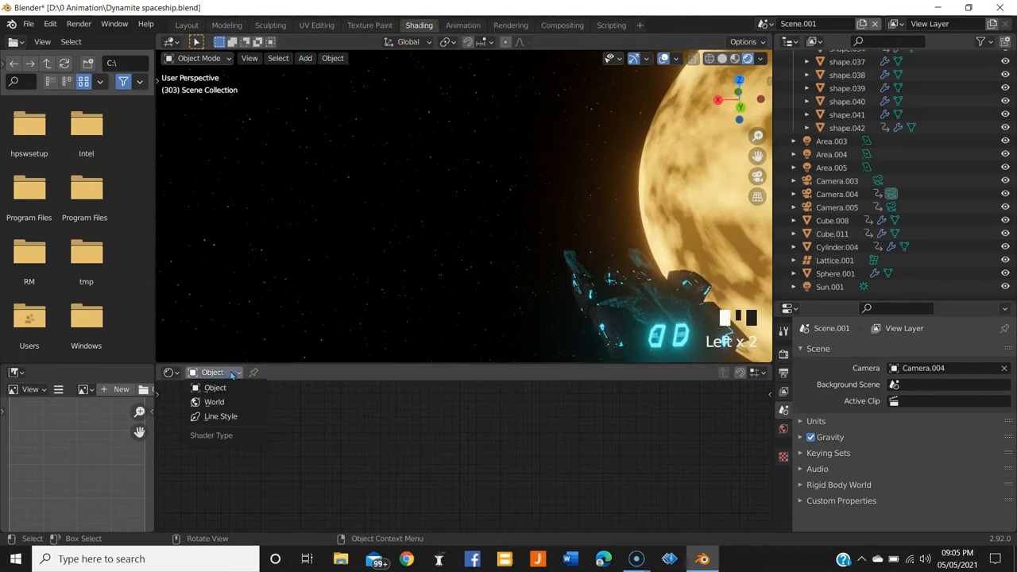
{"action": "left_click", "coordinate": [213, 400]}
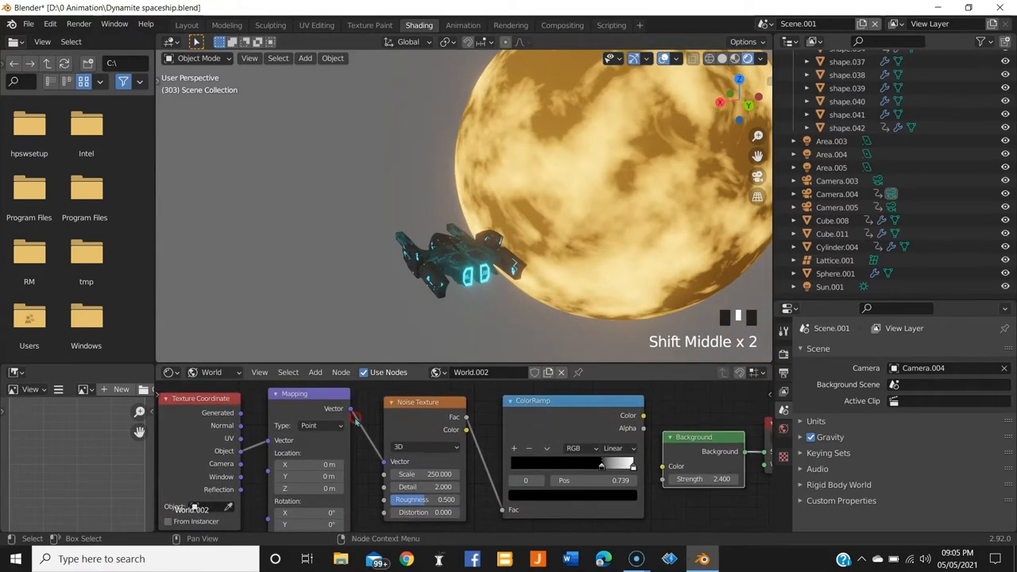
- Add a second Noise Texture and a colour node wired into the world background for a cloudy layer
{"action": "scroll", "scroll_direction": "down", "scroll_amount": 3}
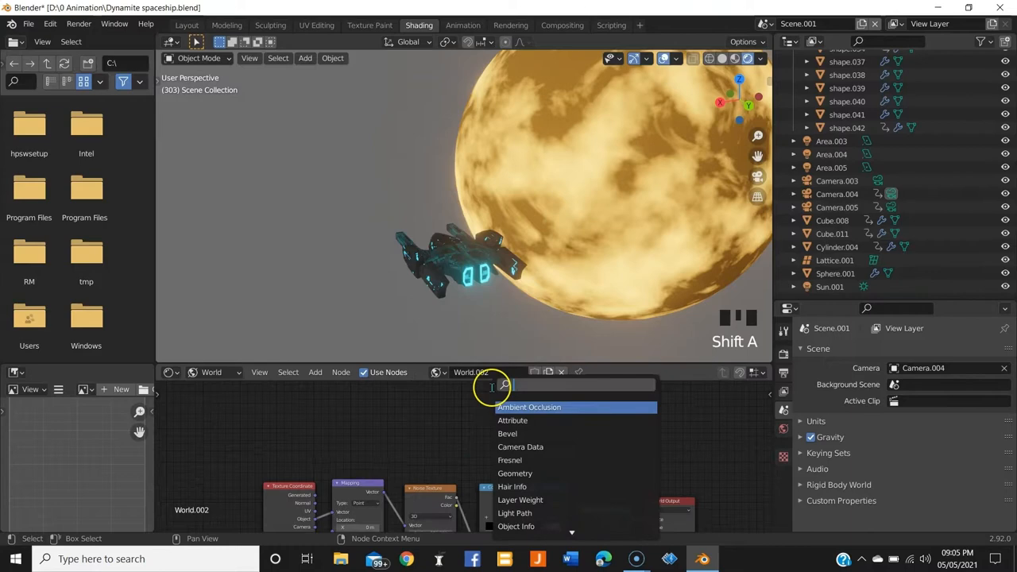
{"action": "left_click", "coordinate": [527, 407]}
{"action": "type", "text": "n"}
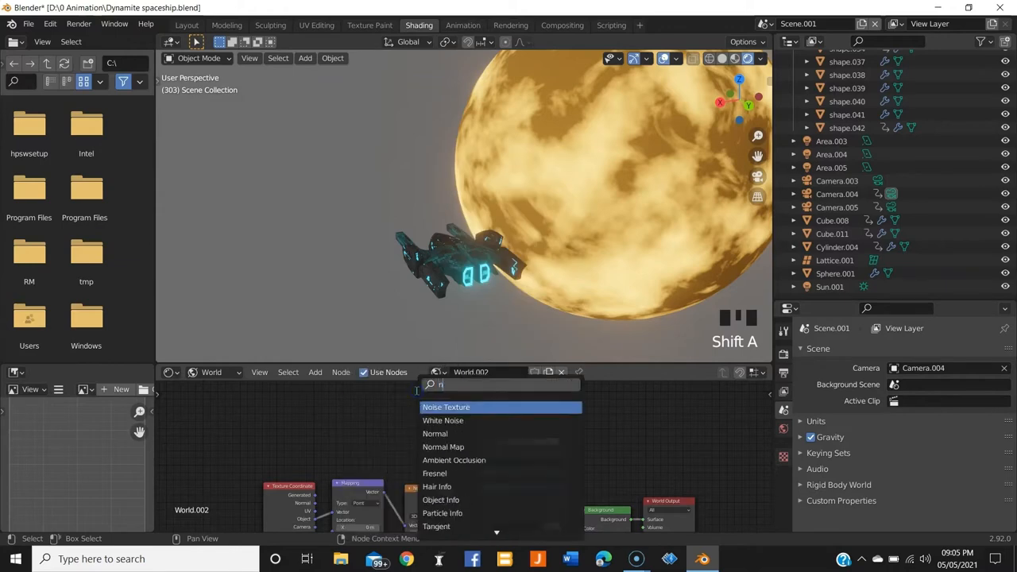
{"action": "left_click", "coordinate": [444, 406]}
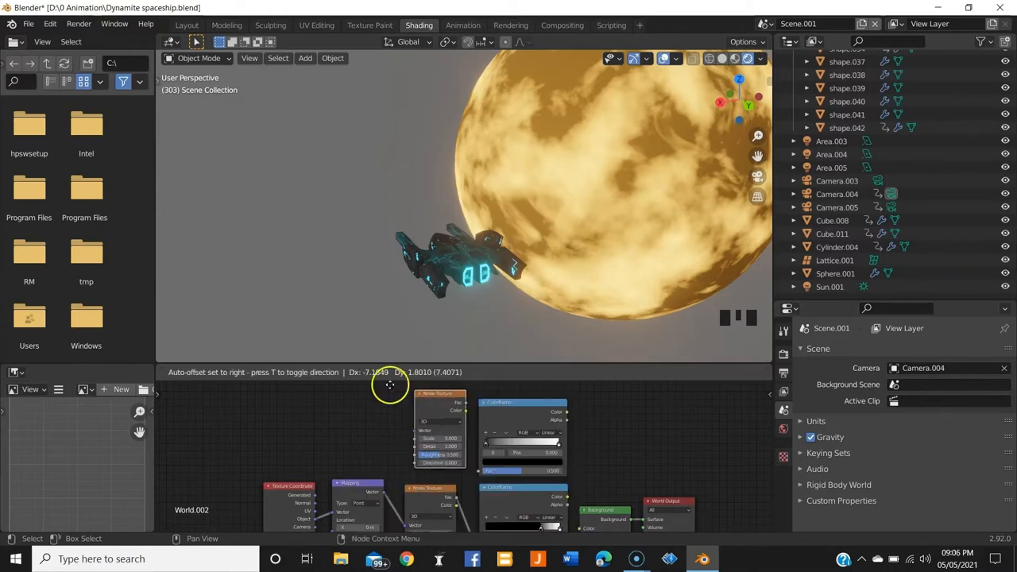
{"action": "key", "text": "shift+a"}
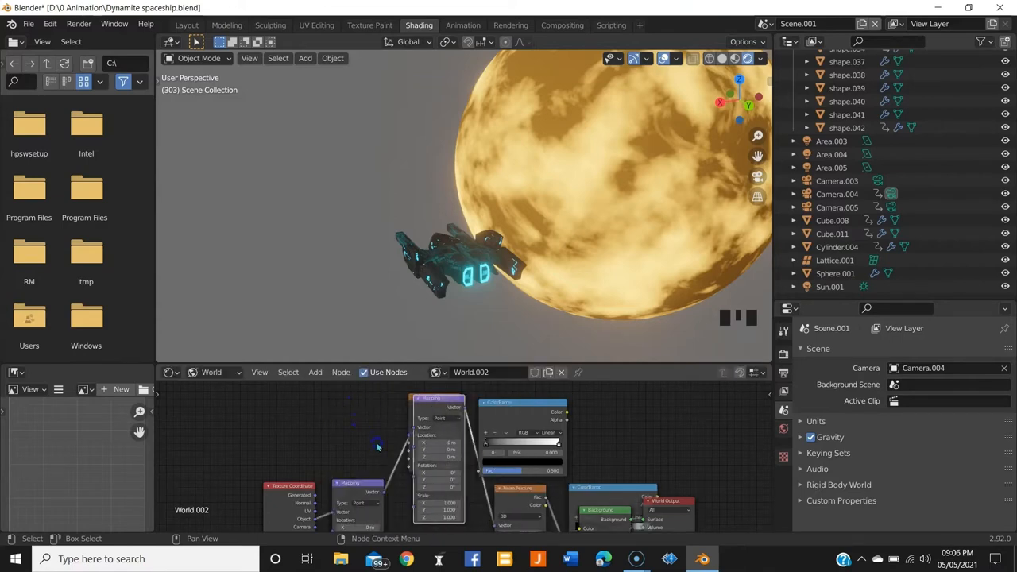
{"action": "scroll", "scroll_direction": "down", "scroll_amount": 3}
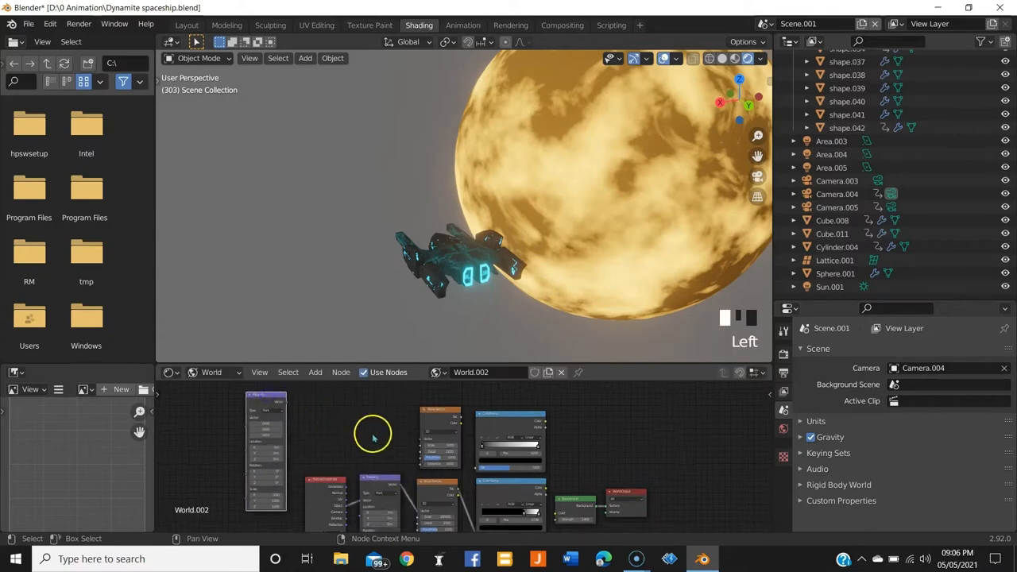
{"action": "key", "text": "shift+a"}
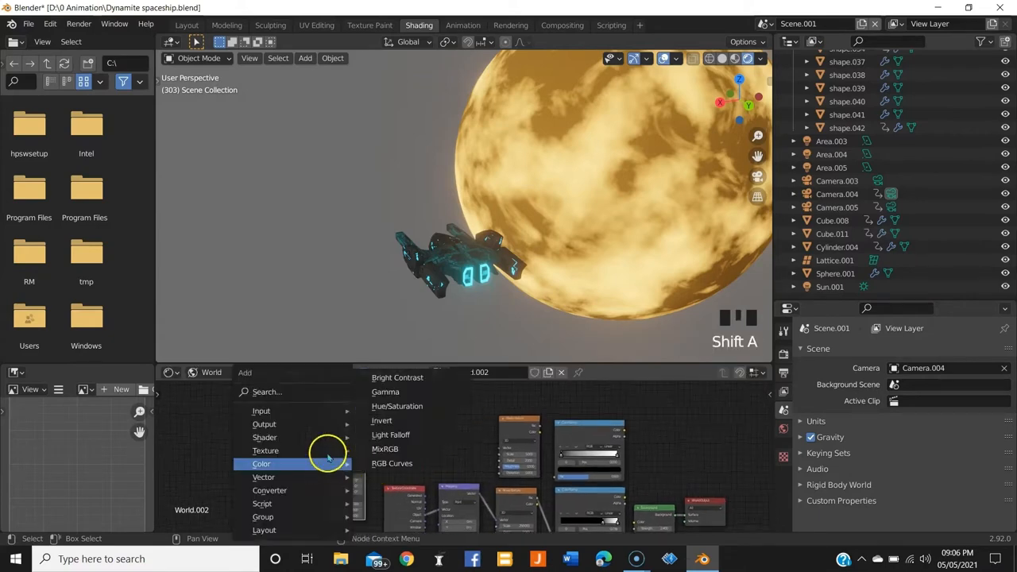
{"action": "type", "text": "text"}
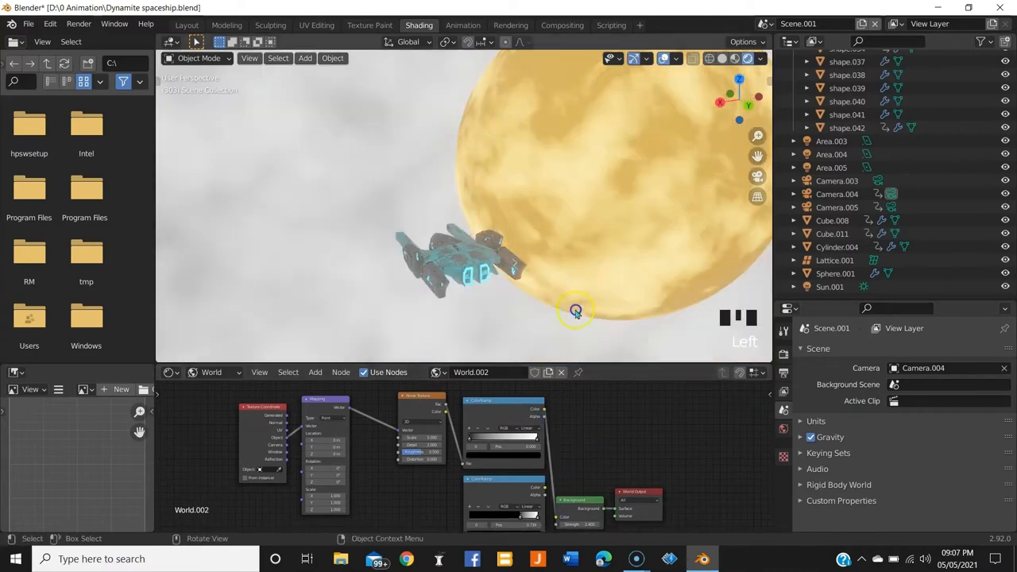
- Darken the world ColorRamp sliders so the background becomes a black starfield
{"action": "left_click_drag", "start_coordinate": [575, 310], "coordinate": [477, 238]}
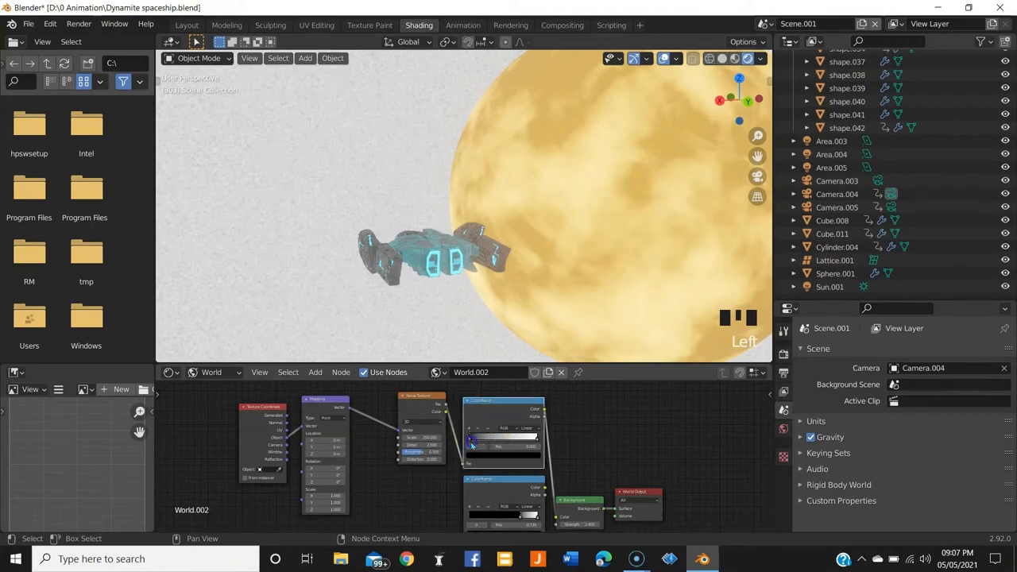
{"action": "left_click_drag", "start_coordinate": [470, 438], "coordinate": [515, 438]}
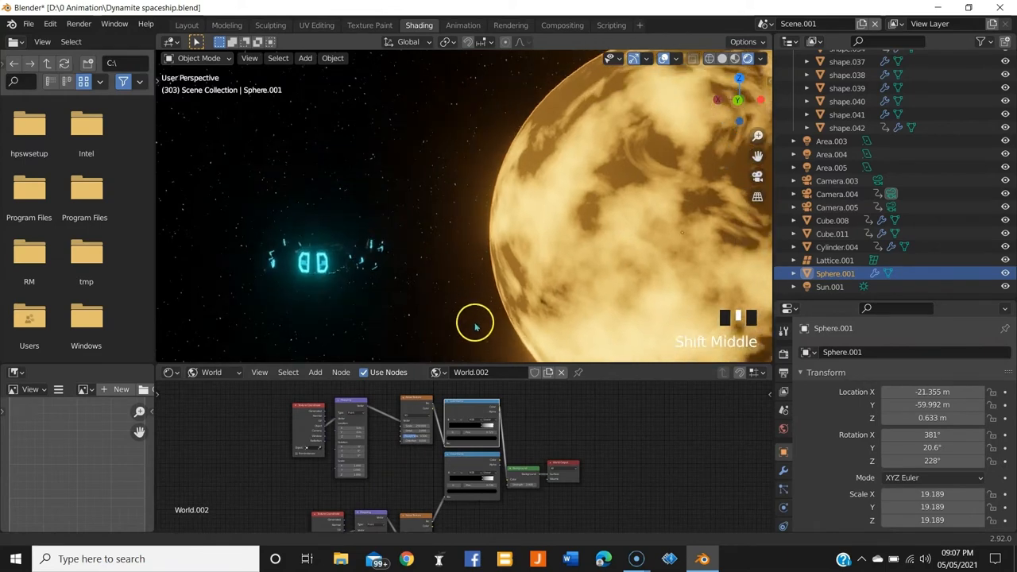
- Add a UV sphere and move it along X to sit right of the glowing planet
{"action": "left_click", "coordinate": [211, 372]}
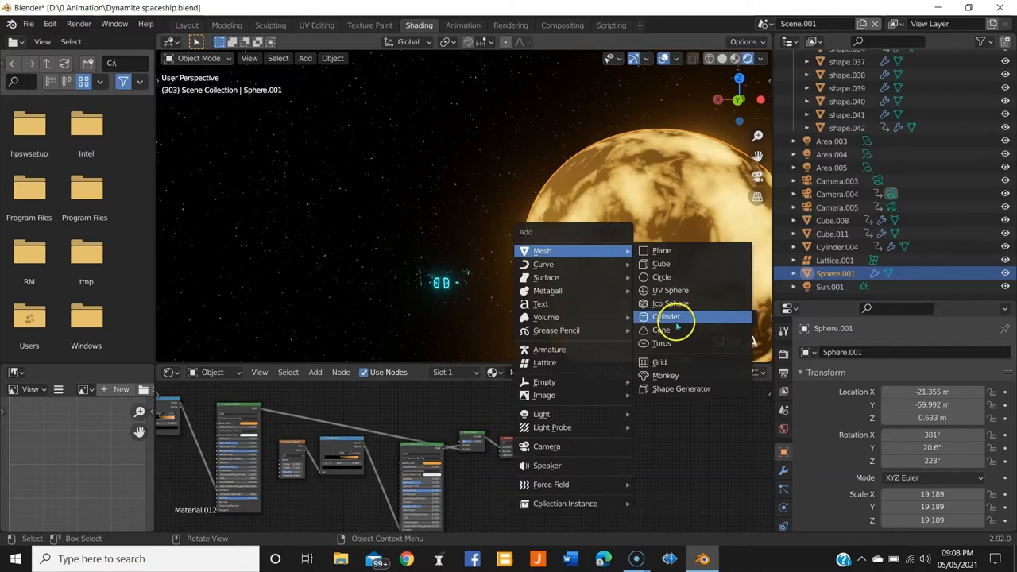
{"action": "left_click", "coordinate": [671, 289]}
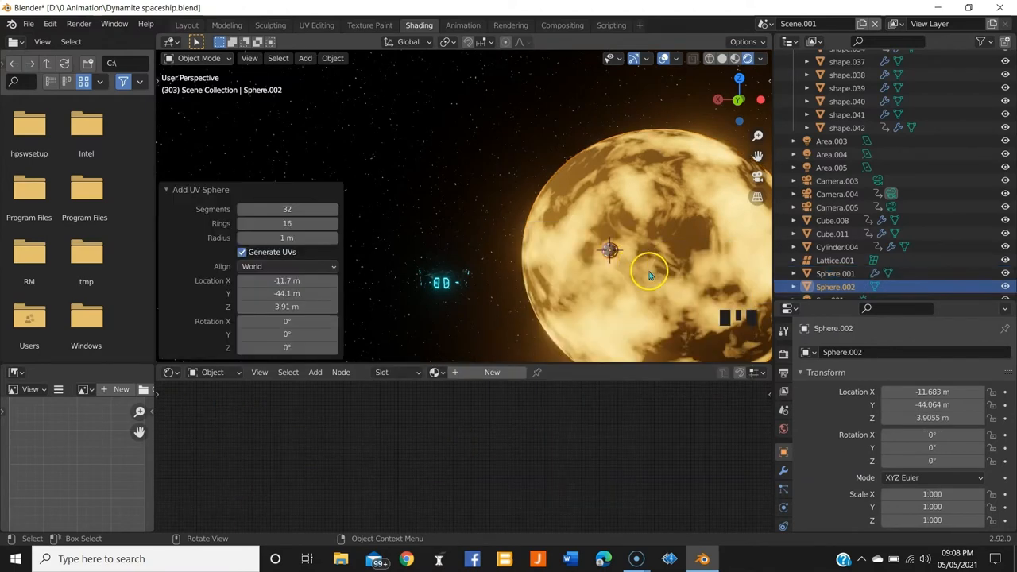
{"action": "left_click_drag", "start_coordinate": [648, 274], "coordinate": [489, 262]}
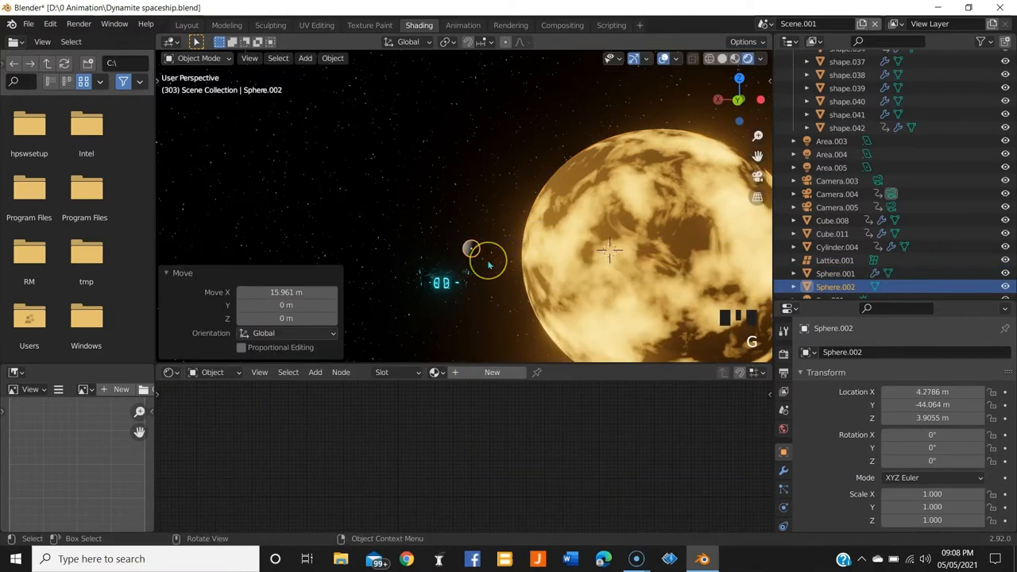
{"action": "left_click_drag", "start_coordinate": [489, 262], "coordinate": [572, 270]}
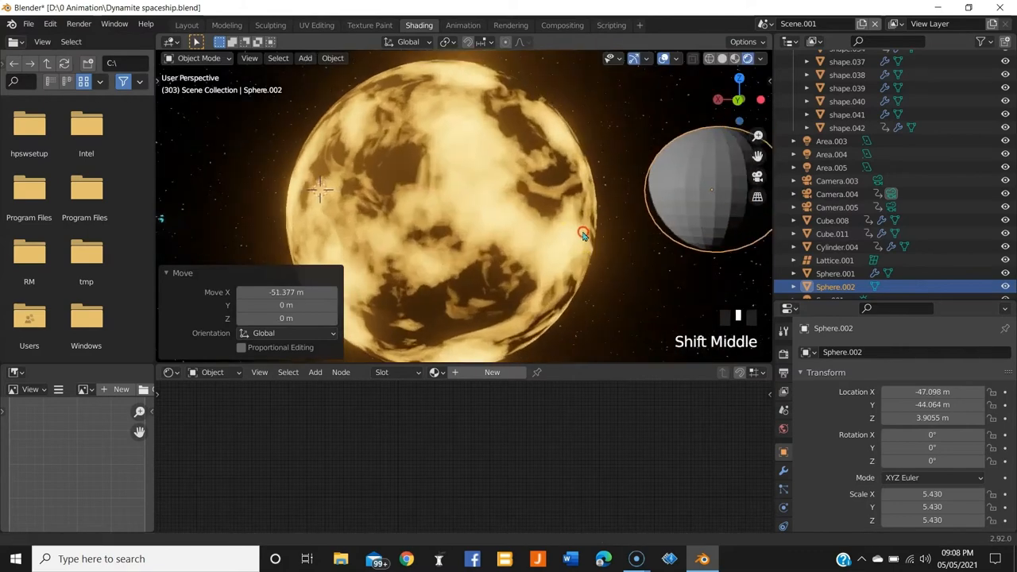
{"action": "left_click_drag", "start_coordinate": [585, 236], "coordinate": [595, 194]}
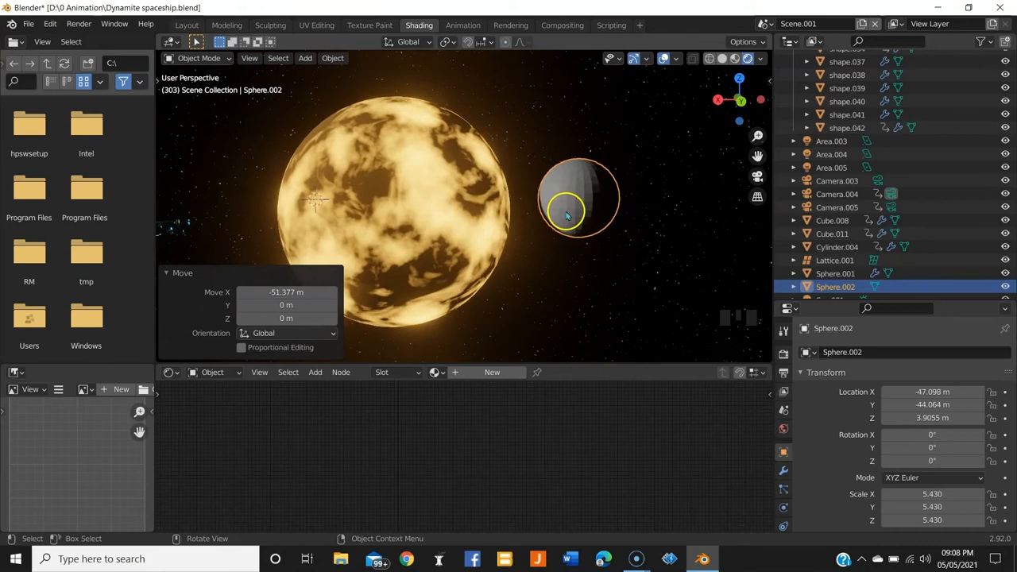
{"action": "key", "text": "shift+a"}
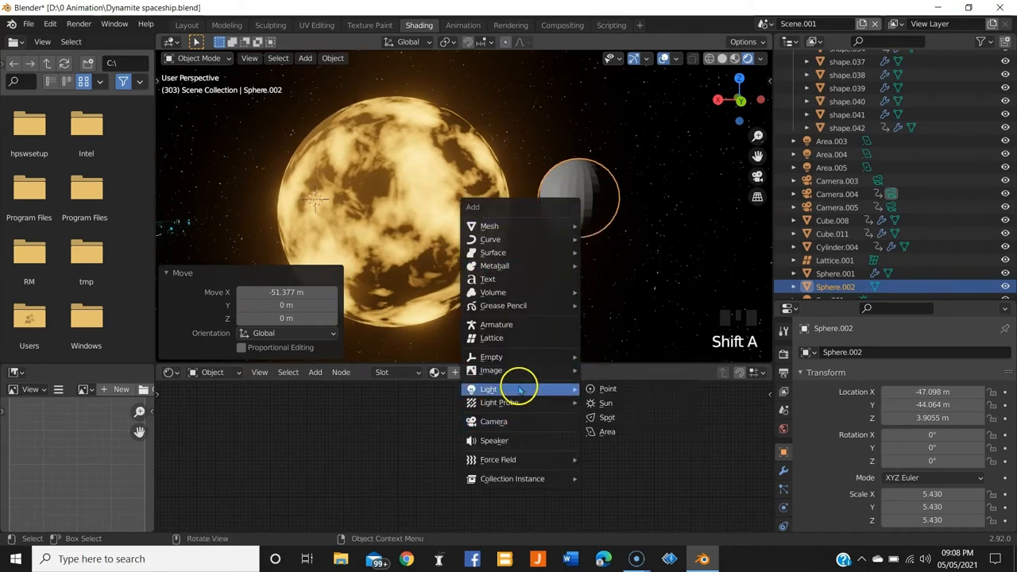
- Add a Sun light and then delete it, leaving the two planets against the starfield
{"action": "left_click", "coordinate": [605, 403]}
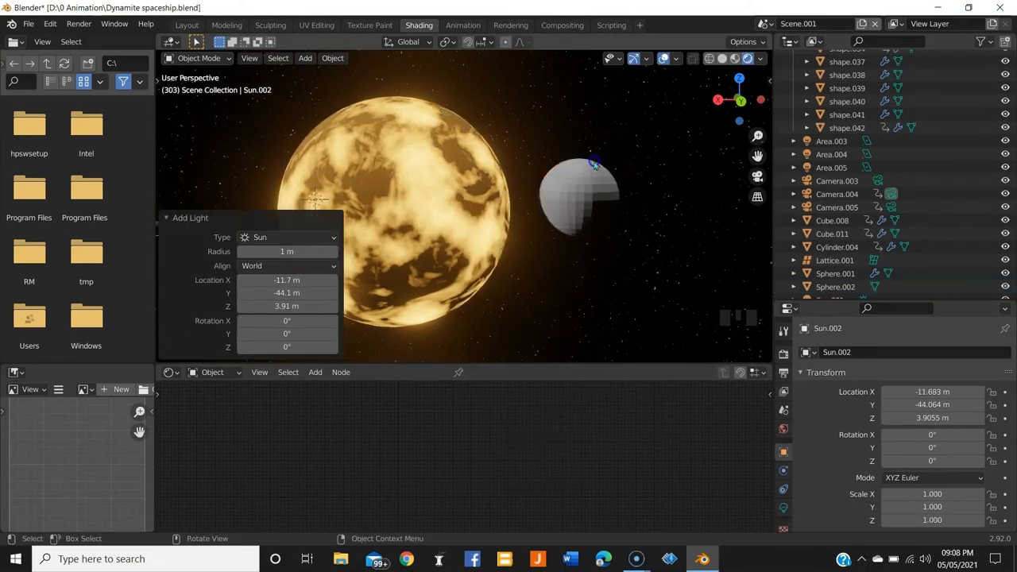
{"action": "scroll", "scroll_direction": "down", "scroll_amount": 3}
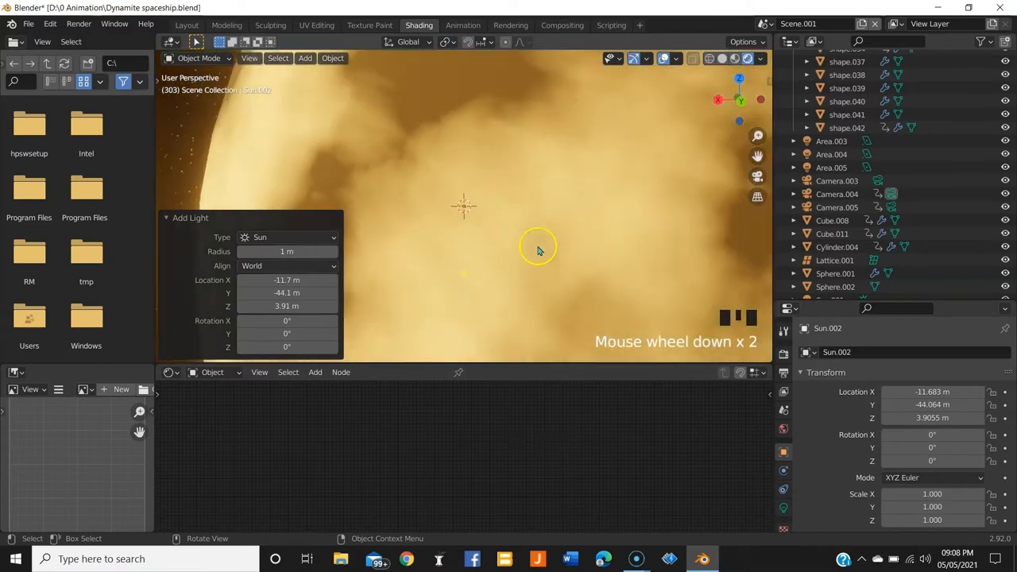
{"action": "scroll", "scroll_direction": "up", "scroll_amount": 3}
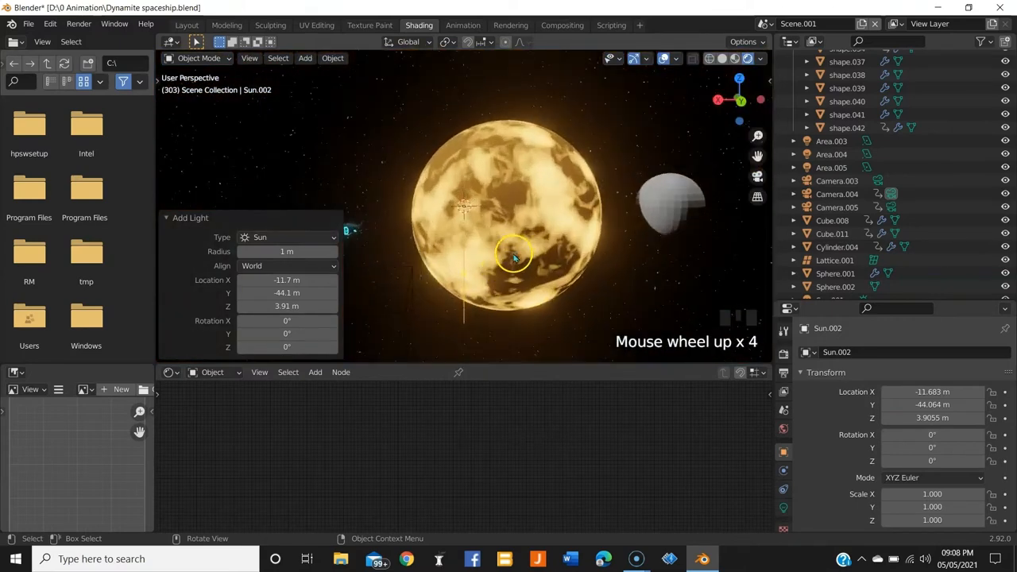
{"action": "key", "text": "r"}
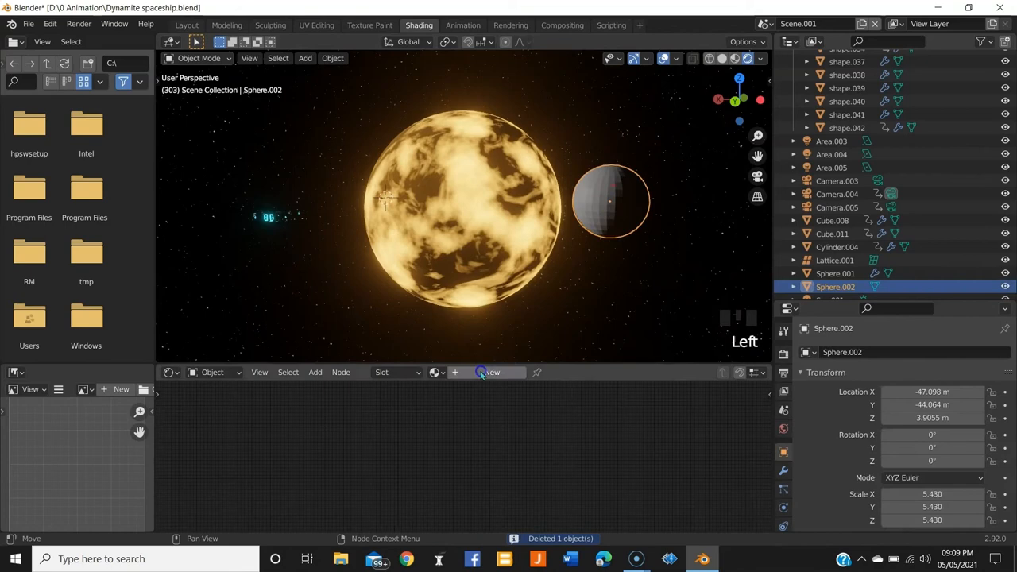
- Create a new material for the small sphere with a Noise Texture feeding a ColorRamp into its colour
{"action": "left_click", "coordinate": [490, 372]}
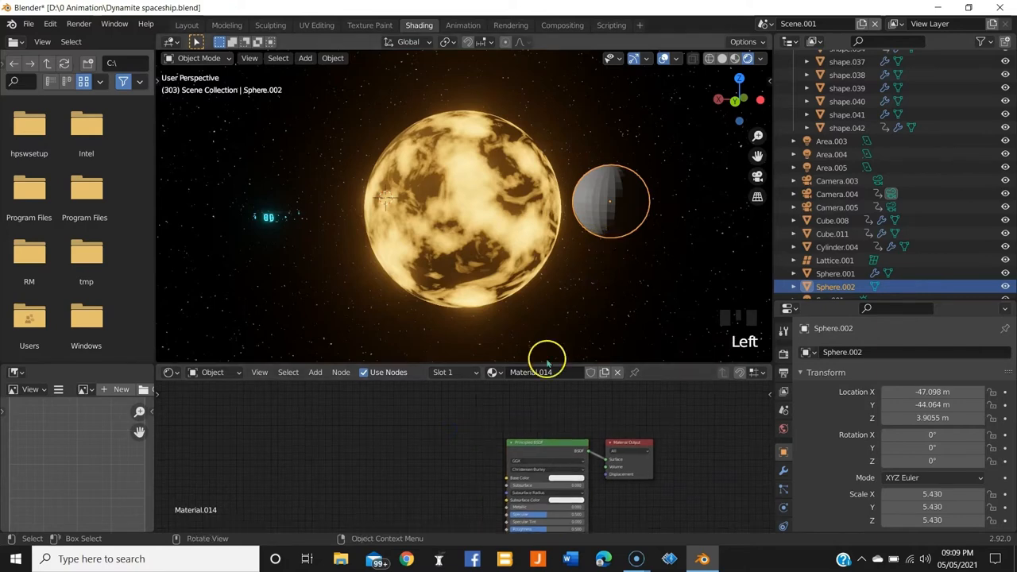
{"action": "key", "text": "shift+a"}
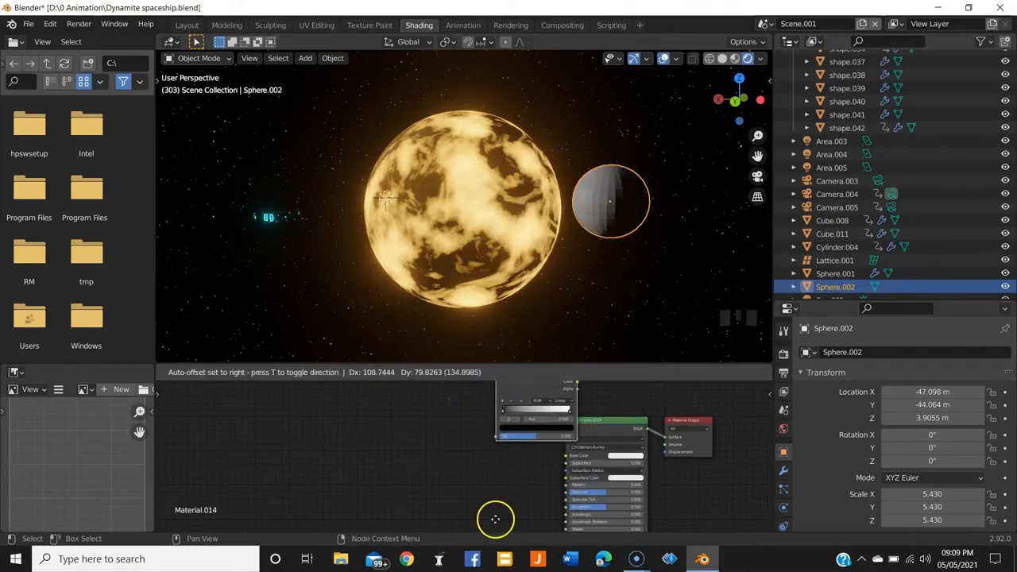
{"action": "key", "text": "shift+a"}
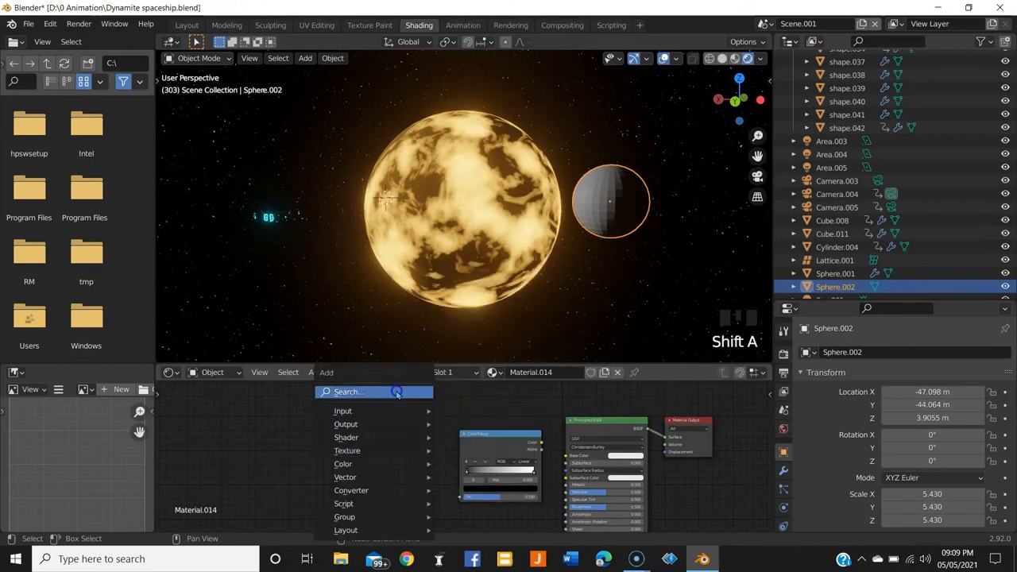
{"action": "type", "text": "noise"}
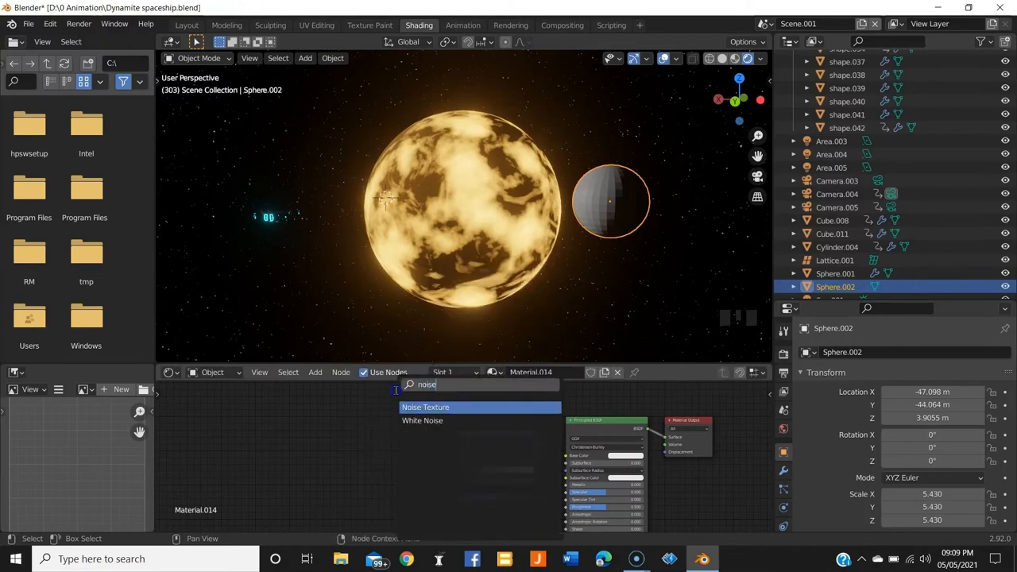
{"action": "left_click", "coordinate": [426, 407]}
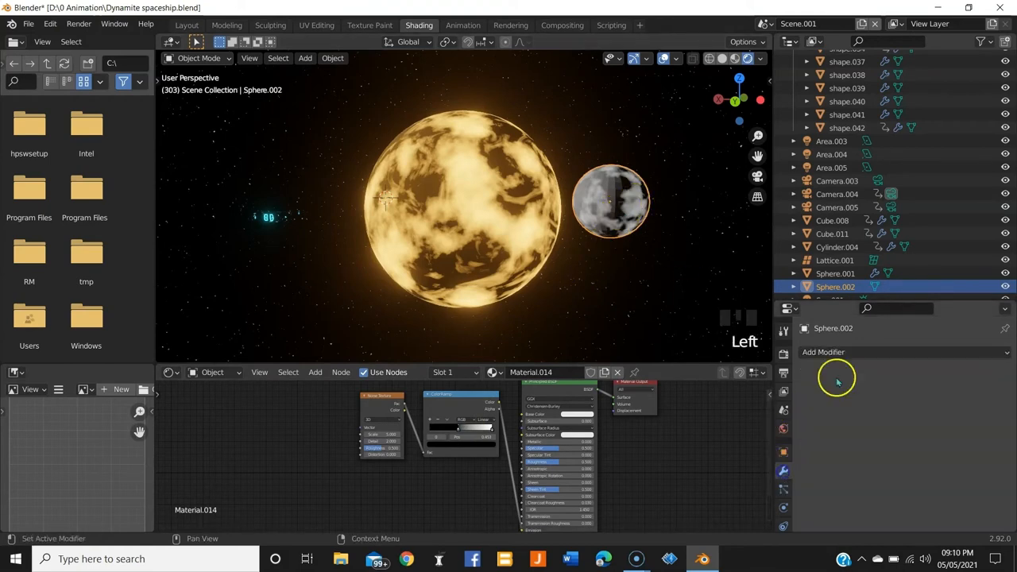
- Add a Subdivision Surface modifier and recolour the sphere's base colour and ramp to glowing red
{"action": "left_click", "coordinate": [823, 353]}
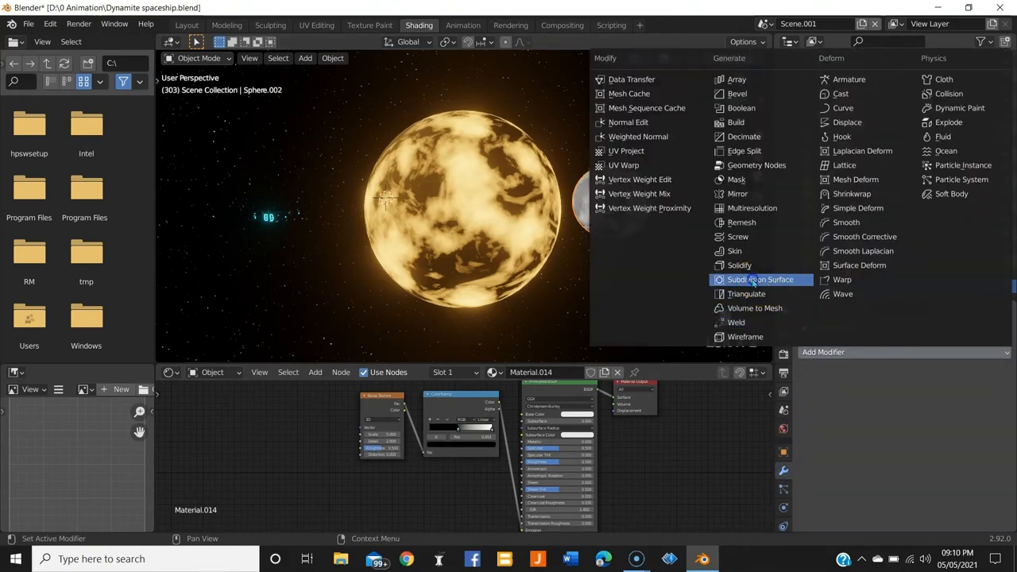
{"action": "left_click", "coordinate": [760, 280]}
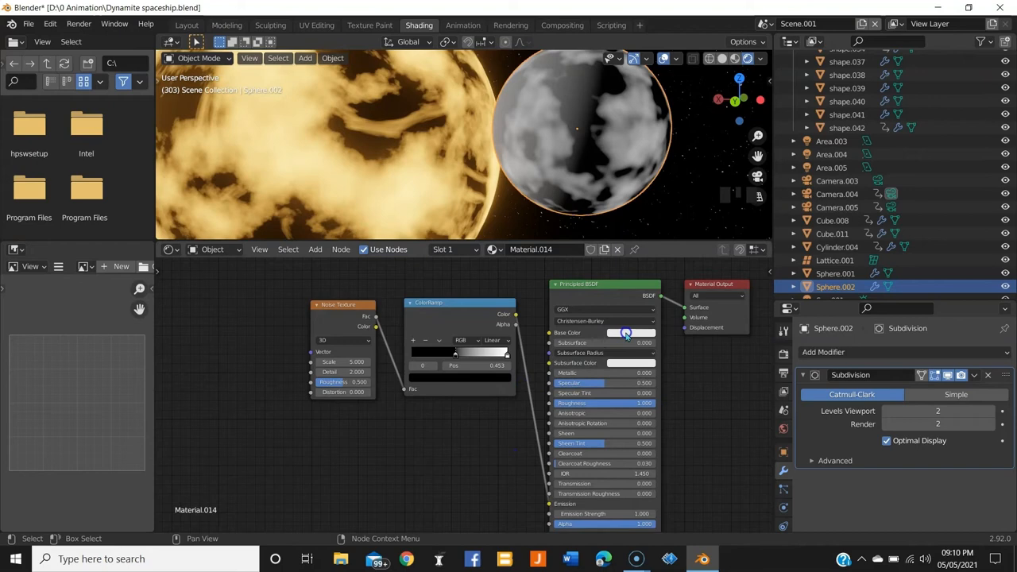
{"action": "left_click", "coordinate": [629, 332]}
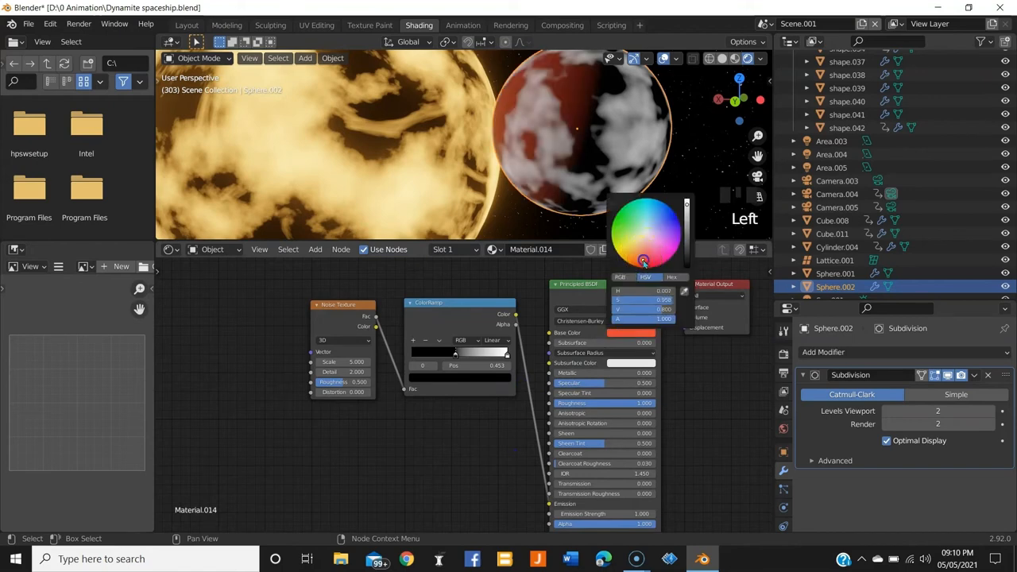
{"action": "left_click", "coordinate": [645, 260]}
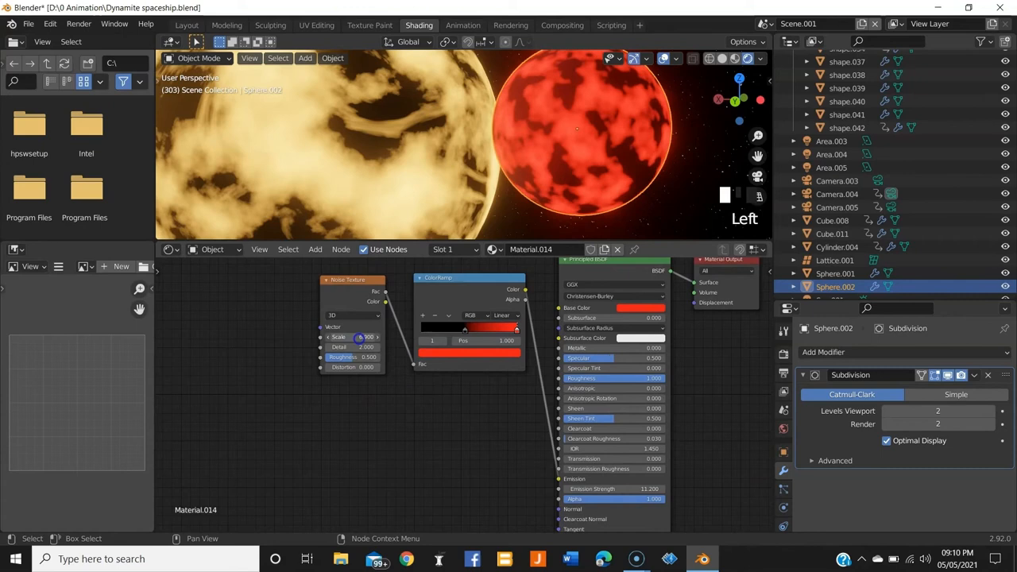
{"action": "left_click_drag", "start_coordinate": [368, 337], "coordinate": [349, 336]}
{"action": "type", "text": "mi"}
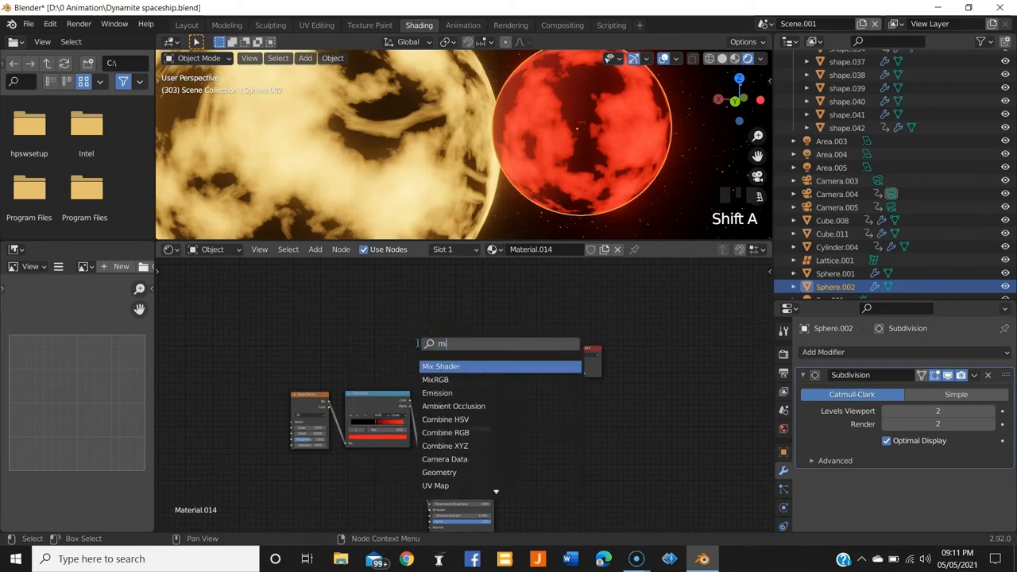
- Blend a second noise/ColorRamp chain through a Mix Shader, tweaking noise scale and ramp interpolation
{"action": "left_click", "coordinate": [442, 365]}
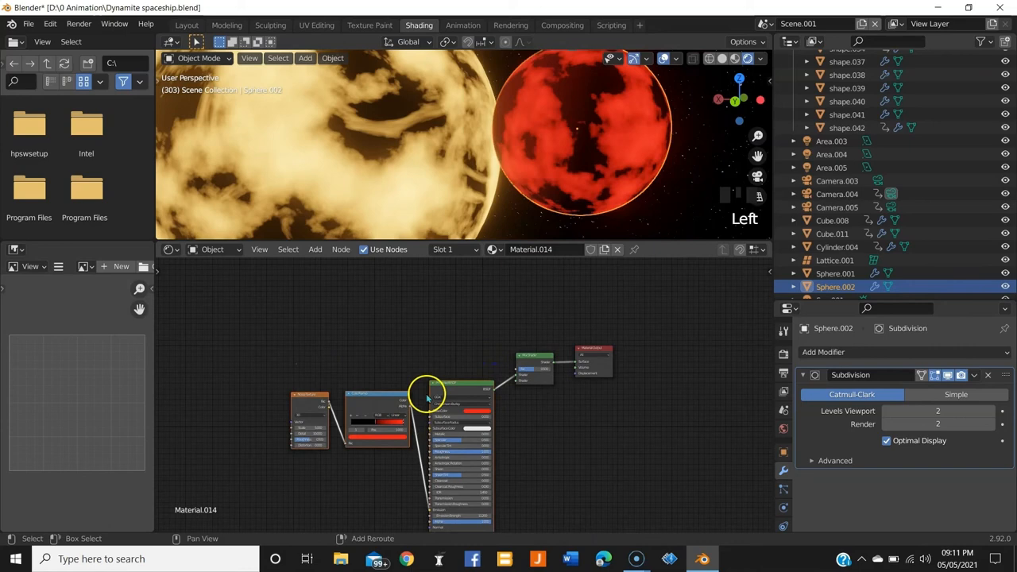
{"action": "left_click_drag", "start_coordinate": [429, 397], "coordinate": [548, 357]}
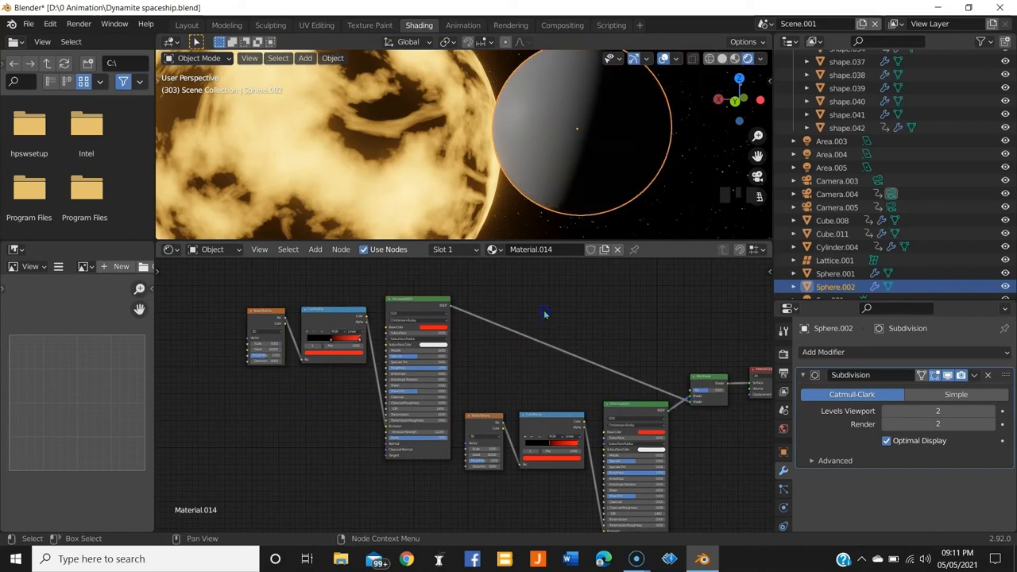
{"action": "mouse_move", "coordinate": [461, 342]}
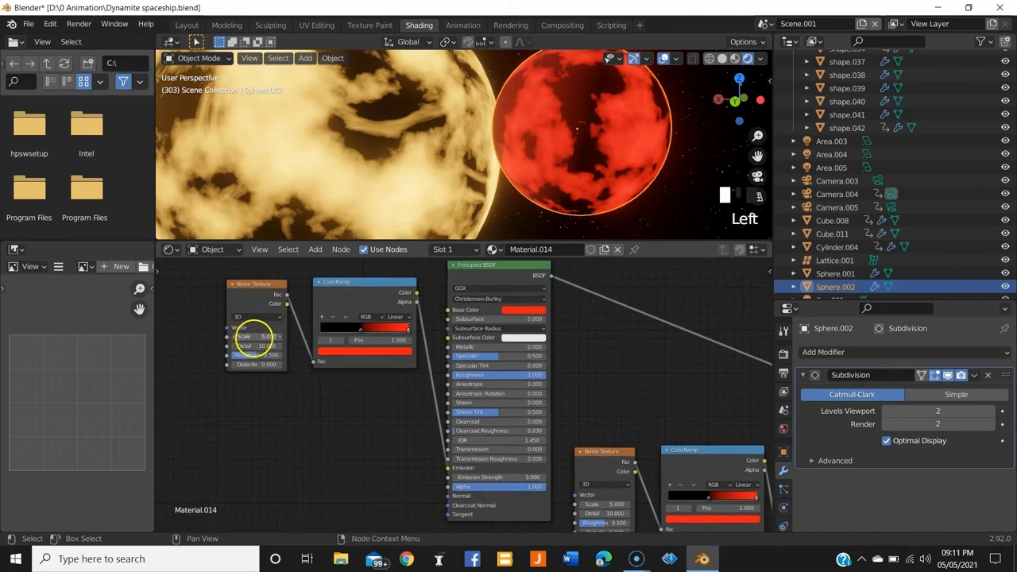
{"action": "left_click_drag", "start_coordinate": [254, 337], "coordinate": [262, 337]}
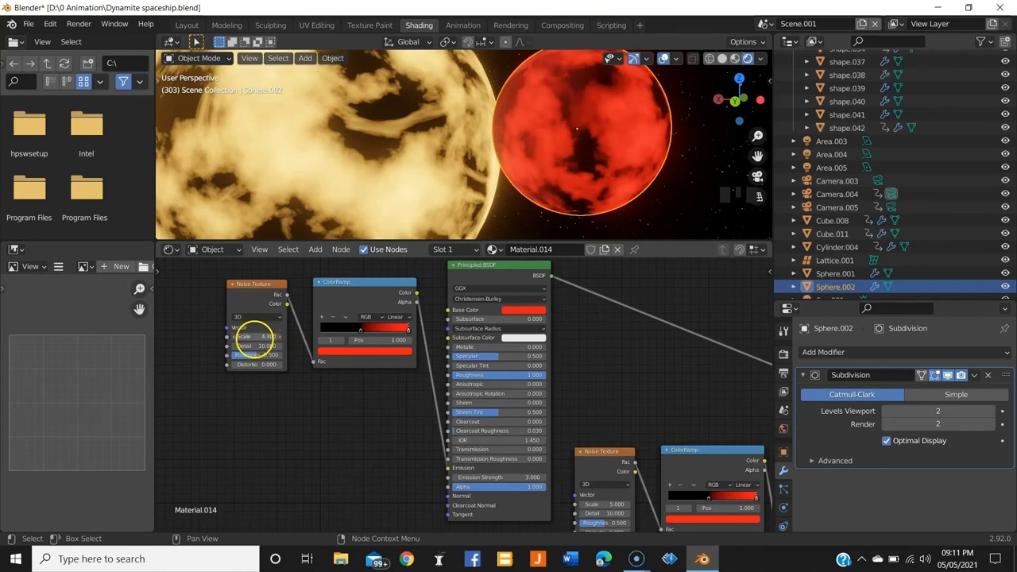
{"action": "left_click", "coordinate": [397, 316]}
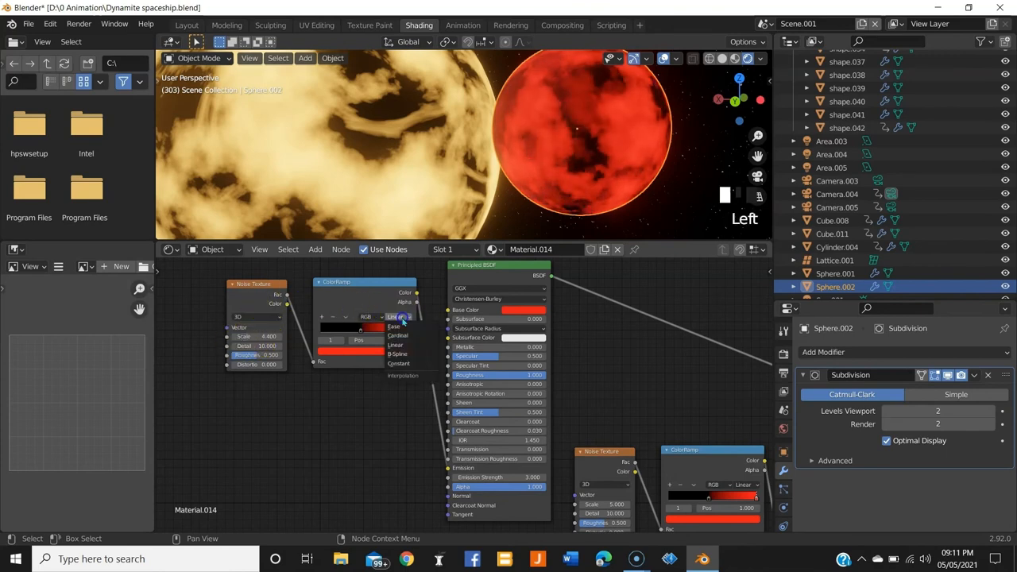